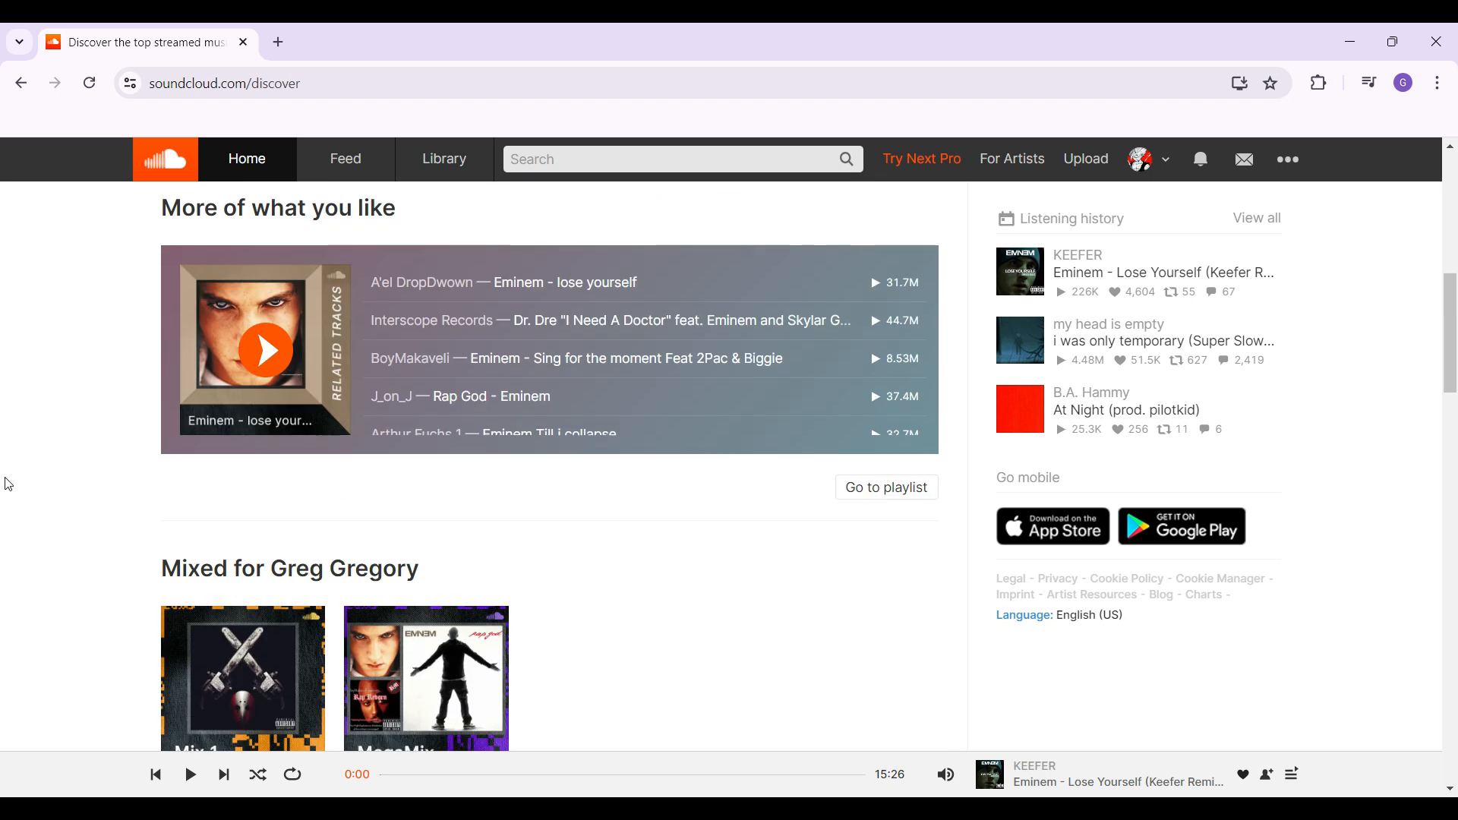
Choose Español as the site language from the sidebar footer's language selector.
scroll(up, 3)
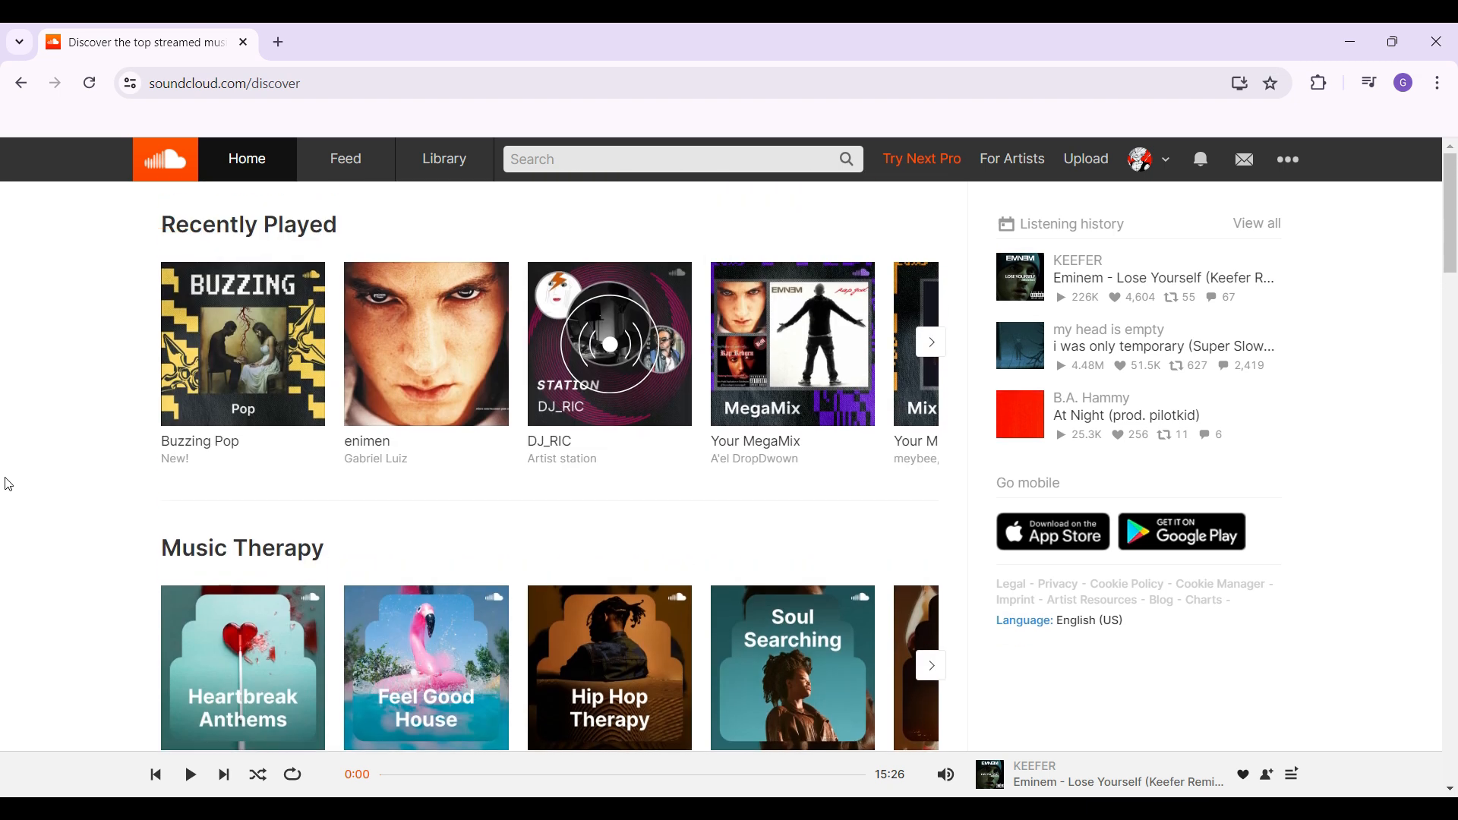
scroll(down, 3)
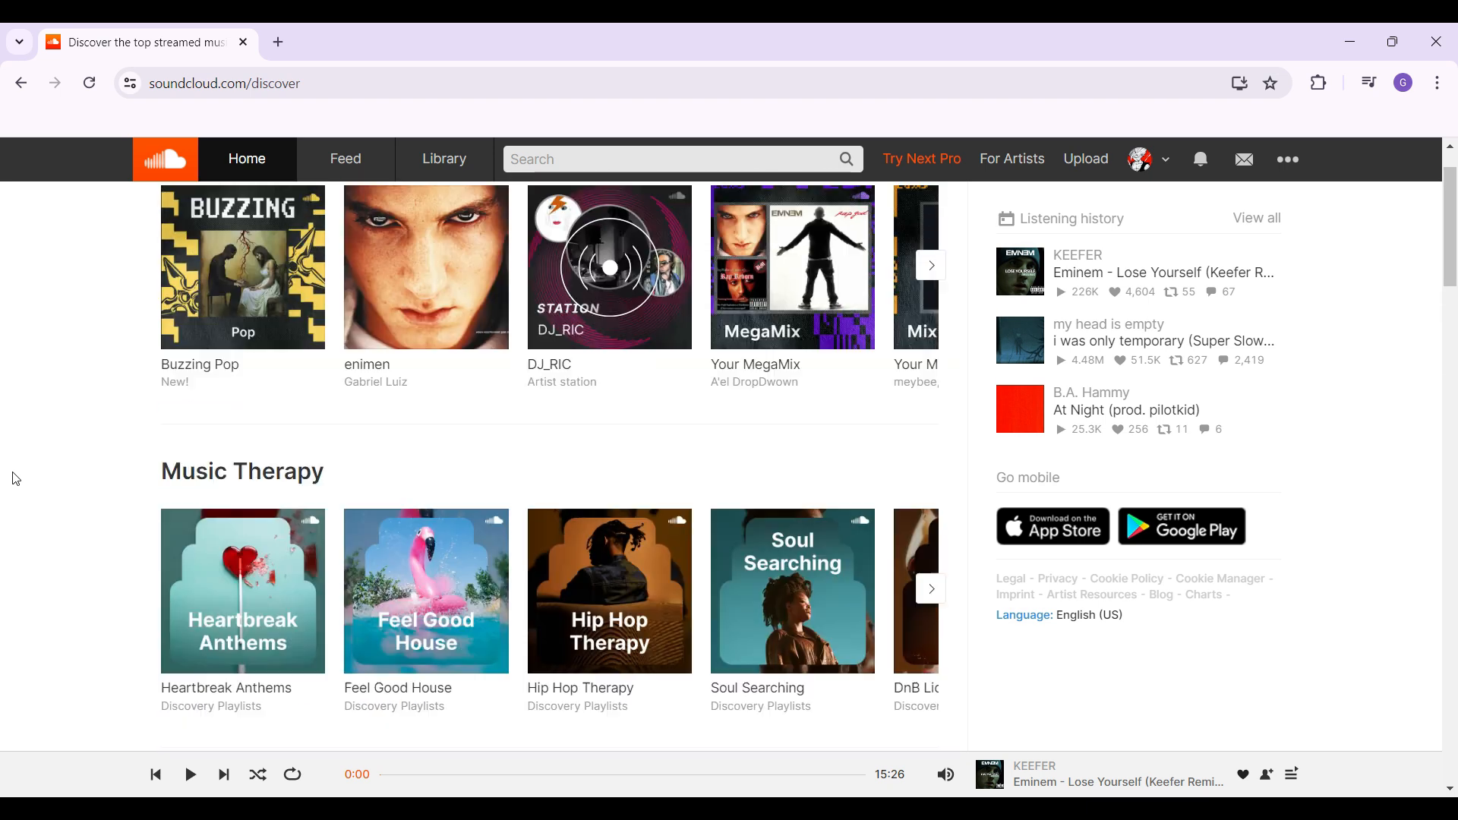
scroll(up, 3)
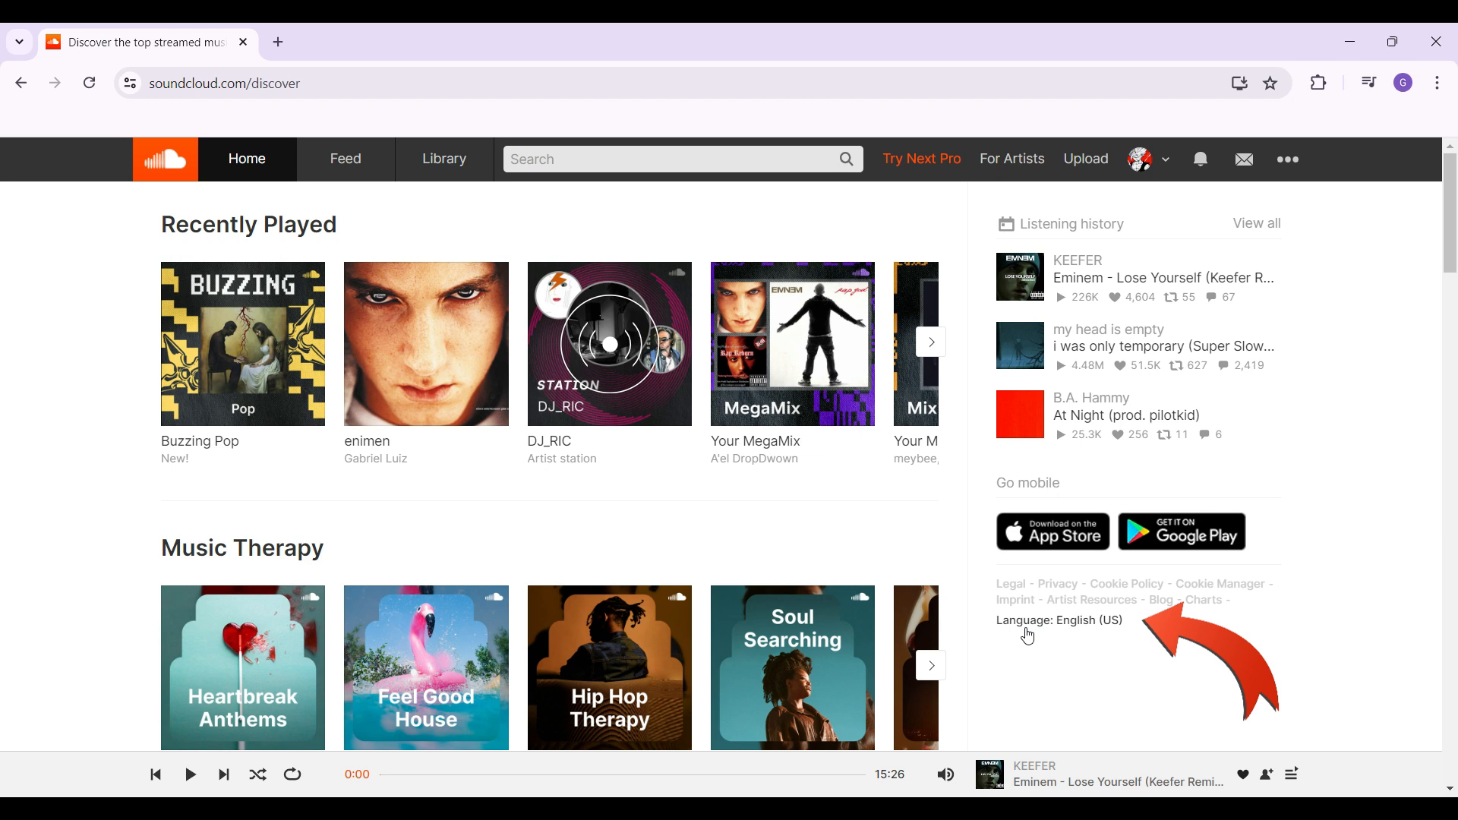
click(1059, 620)
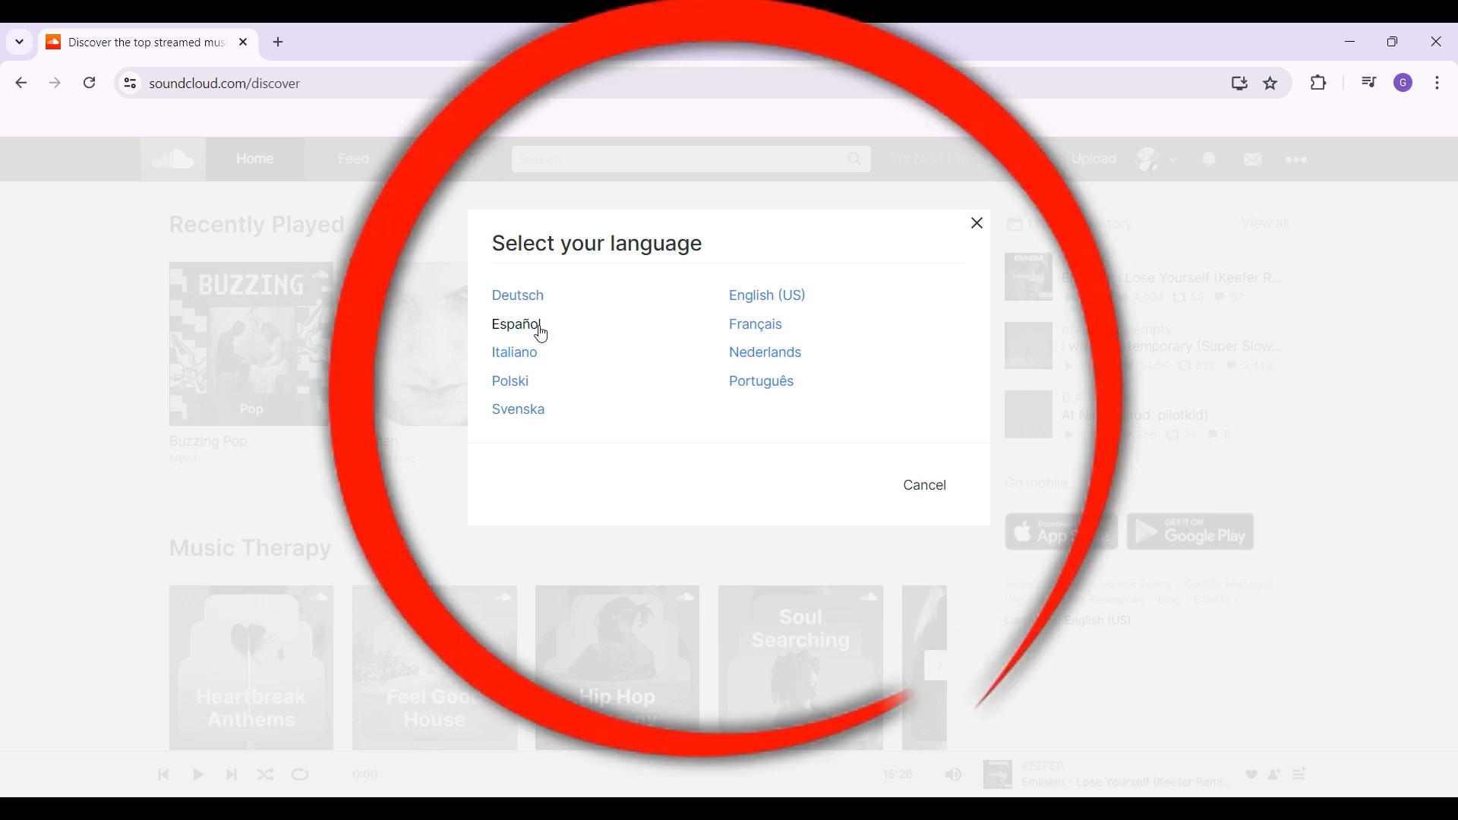
click(517, 324)
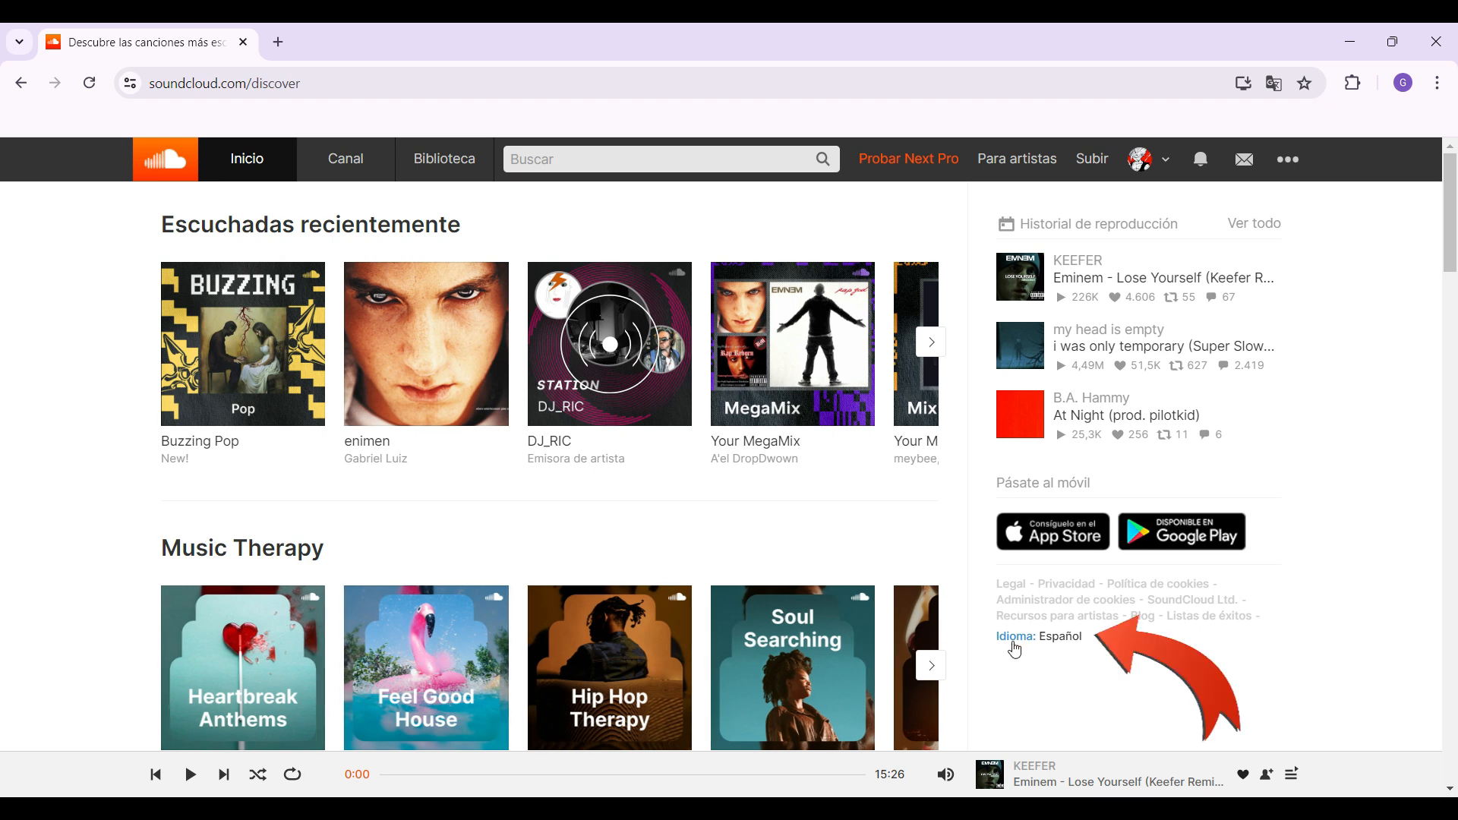
Restore English (US) via Idioma: Español and dismiss the Google Translate popup.
click(1011, 637)
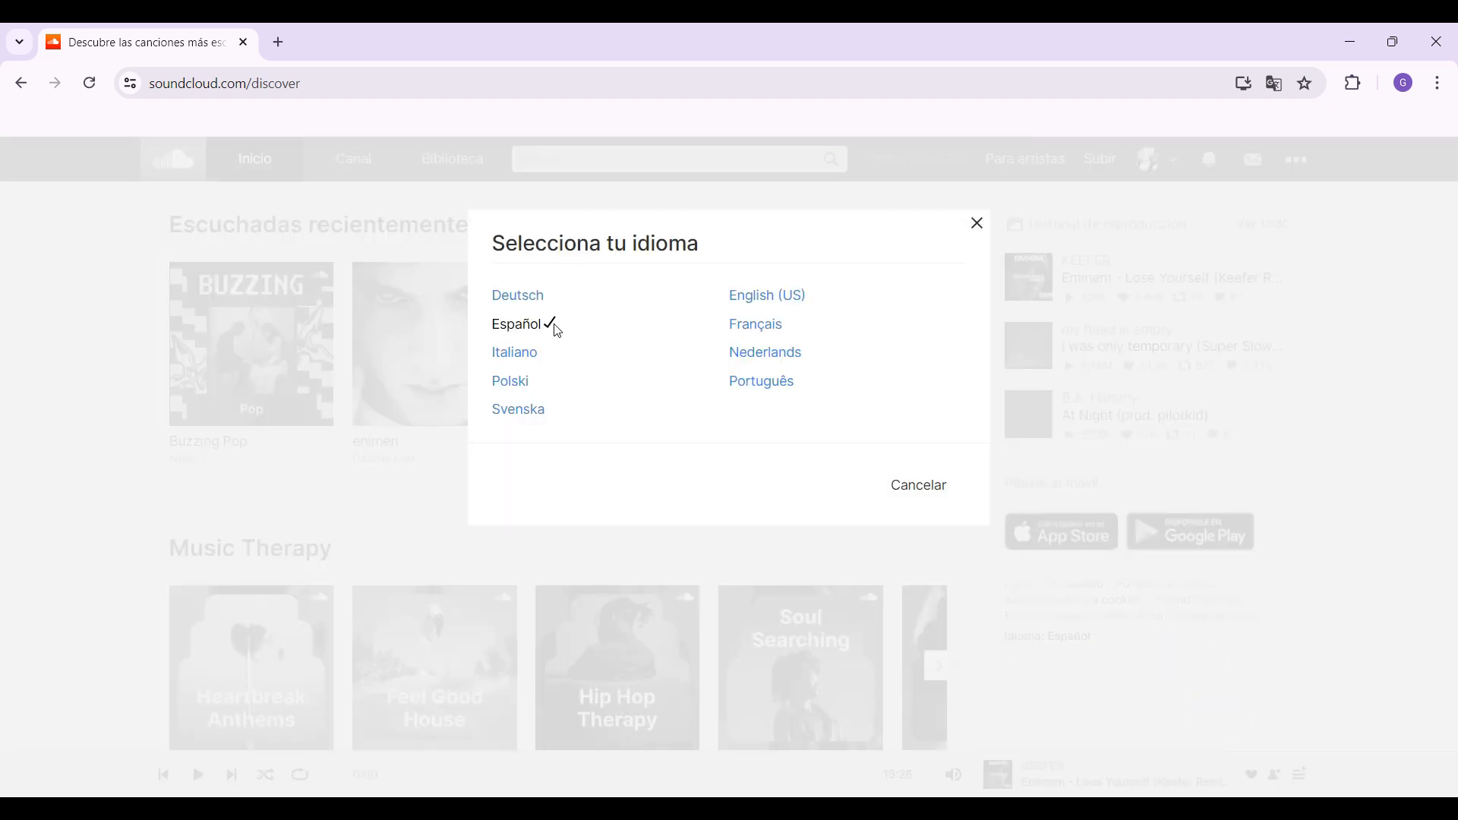
mouse_move(767, 294)
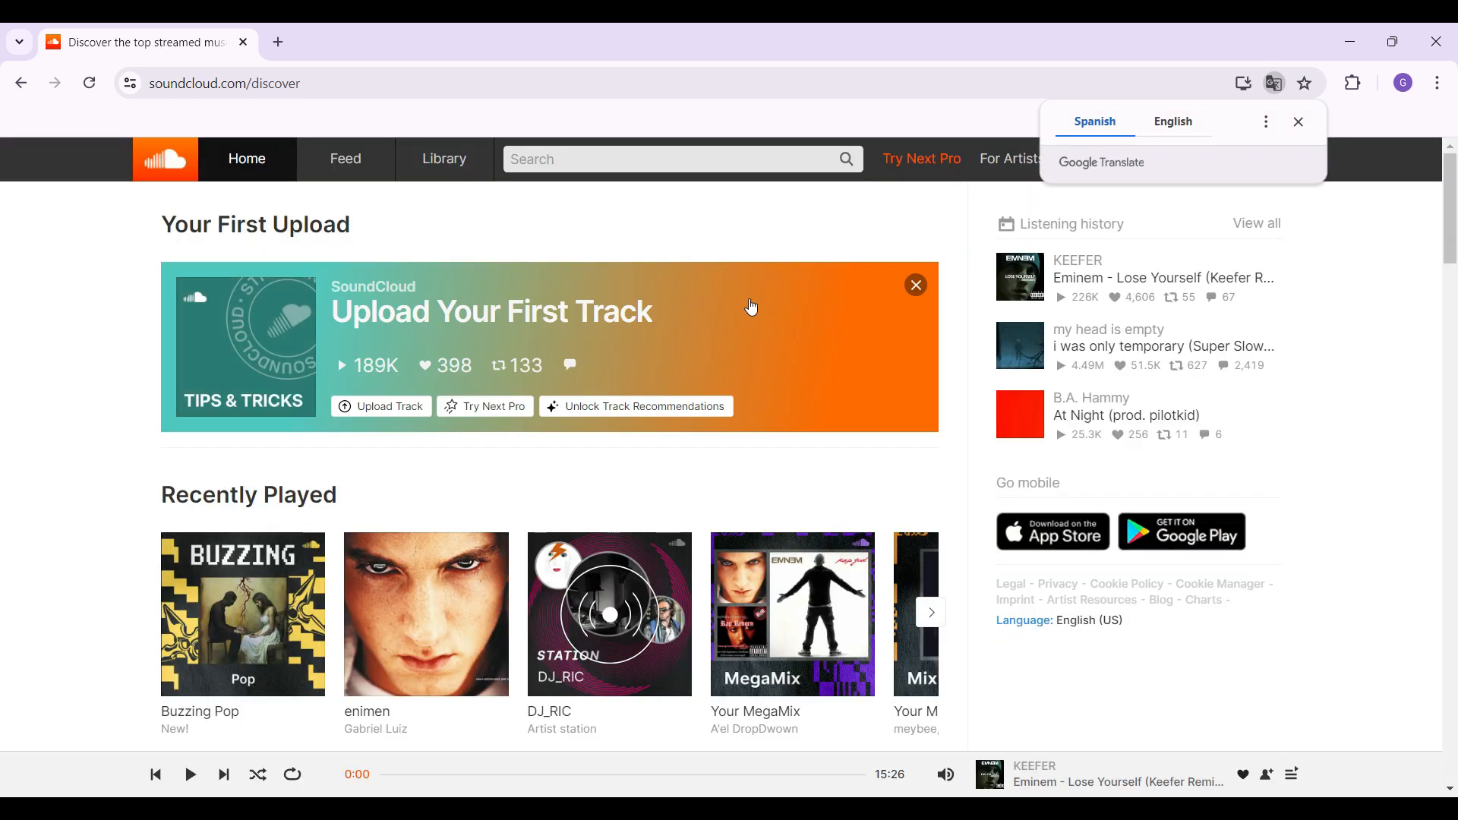
mouse_move(1314, 123)
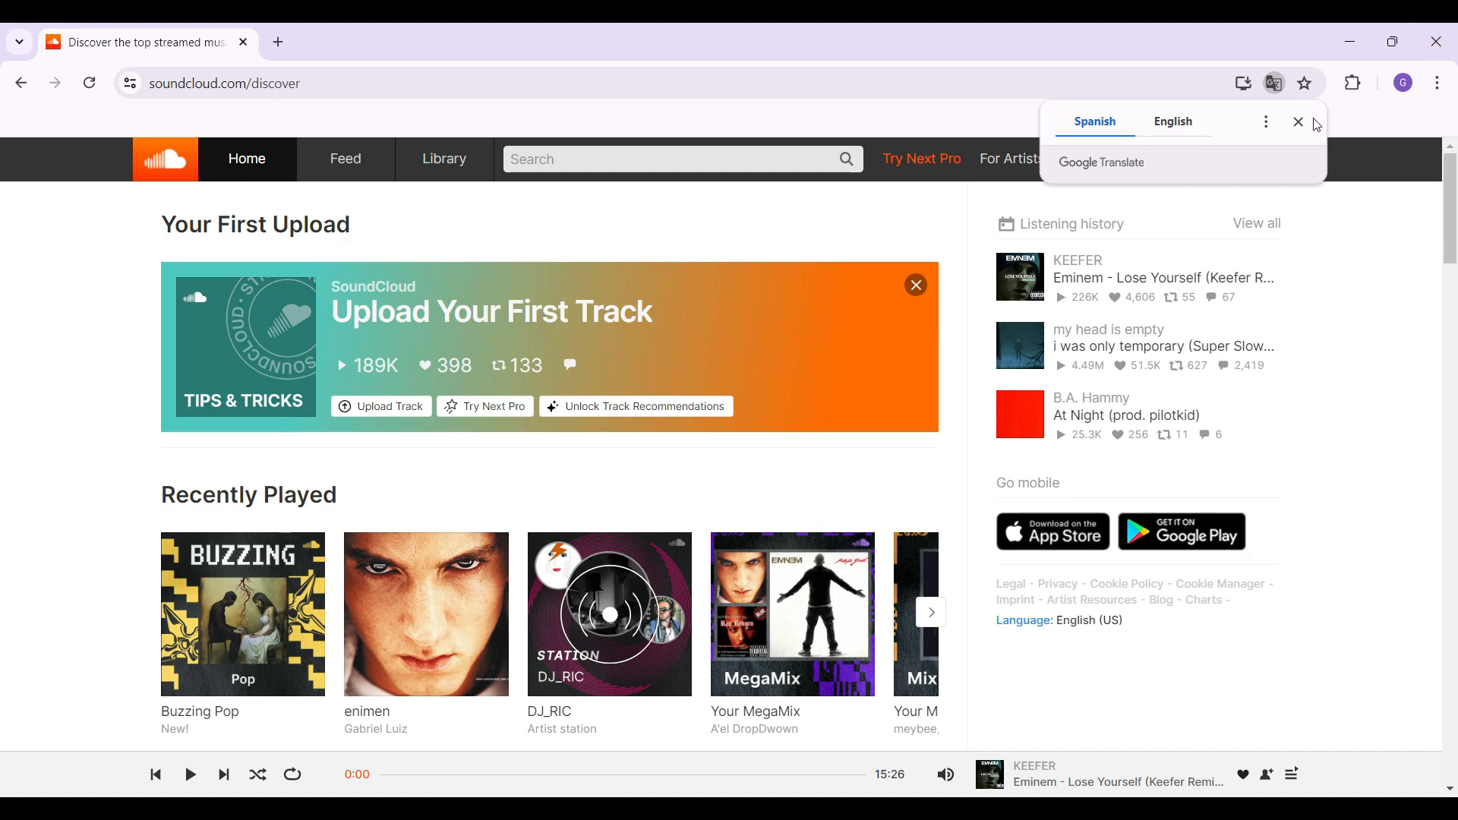
click(1298, 121)
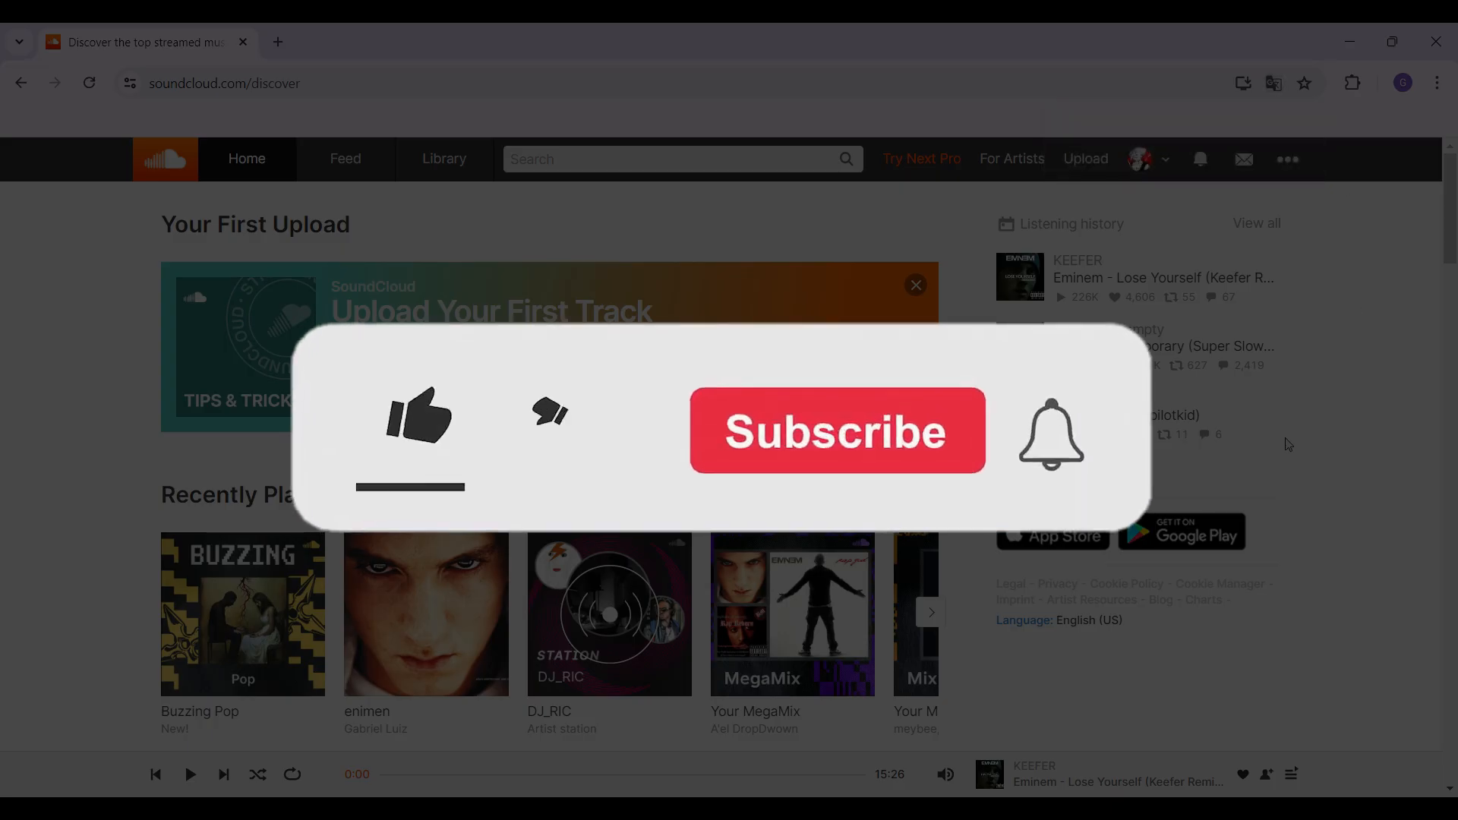